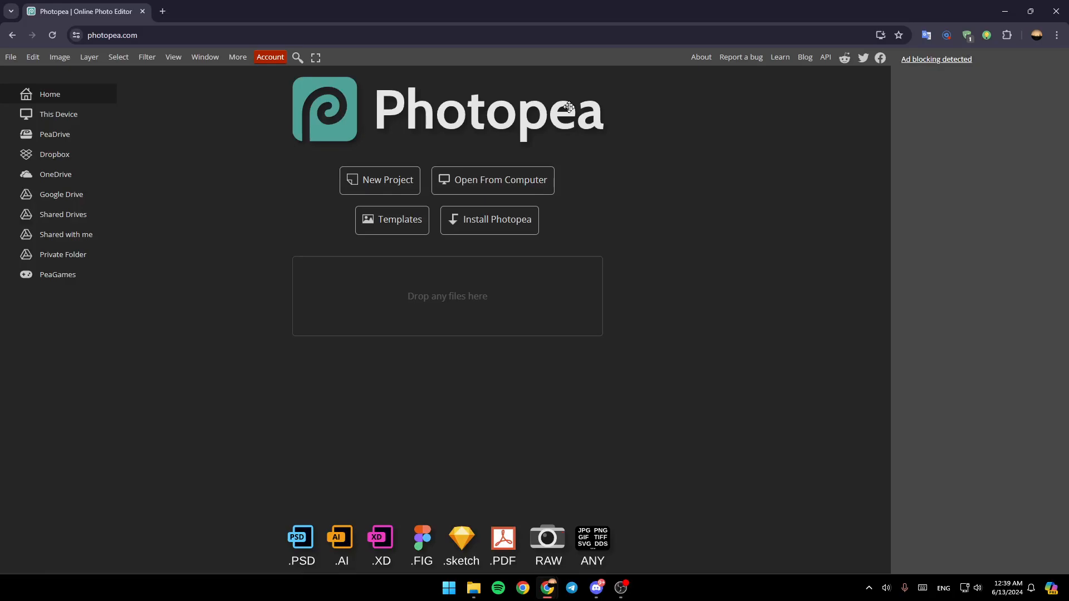
mouse_move(617, 327)
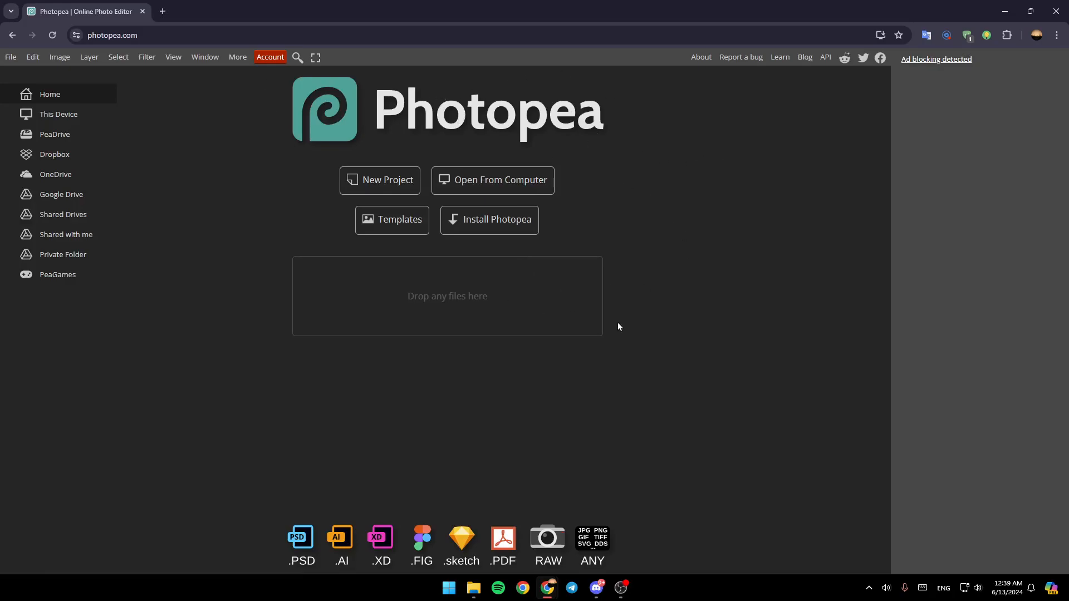
mouse_move(67, 214)
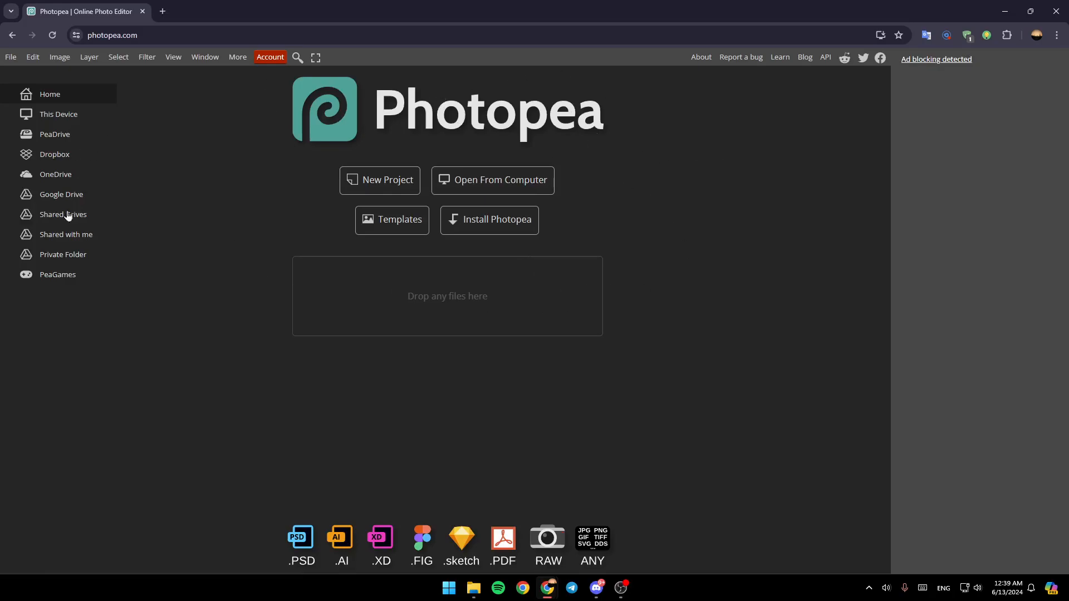
mouse_move(103, 292)
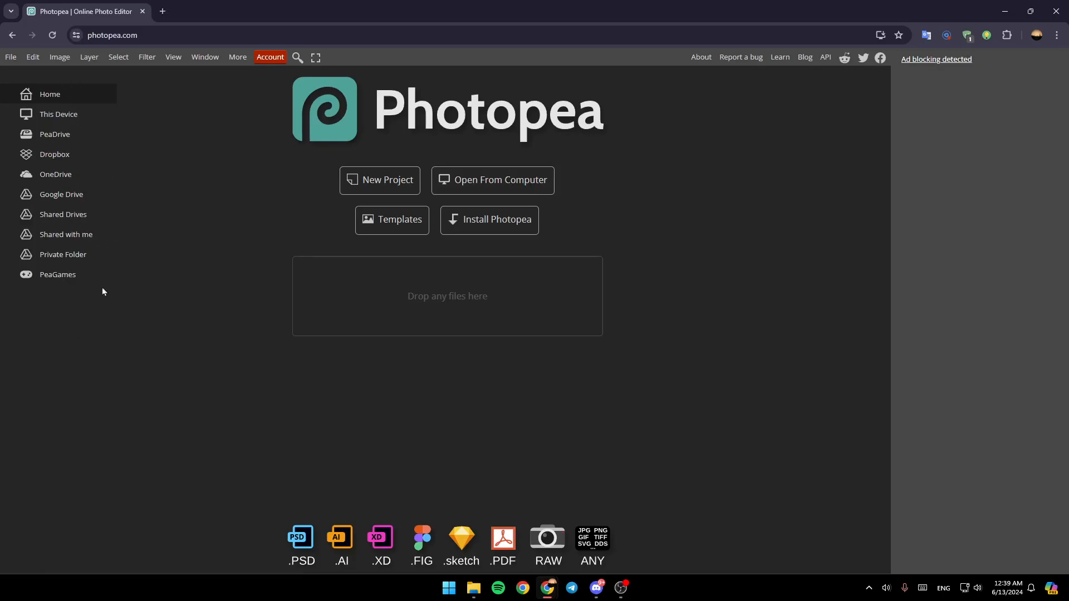
mouse_move(142, 98)
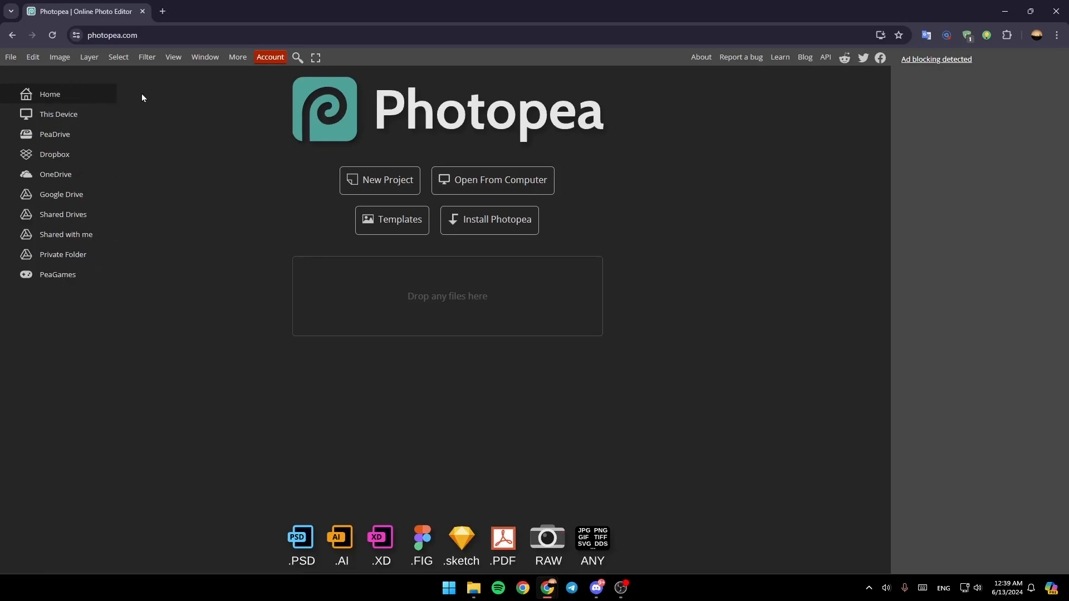
mouse_move(41, 122)
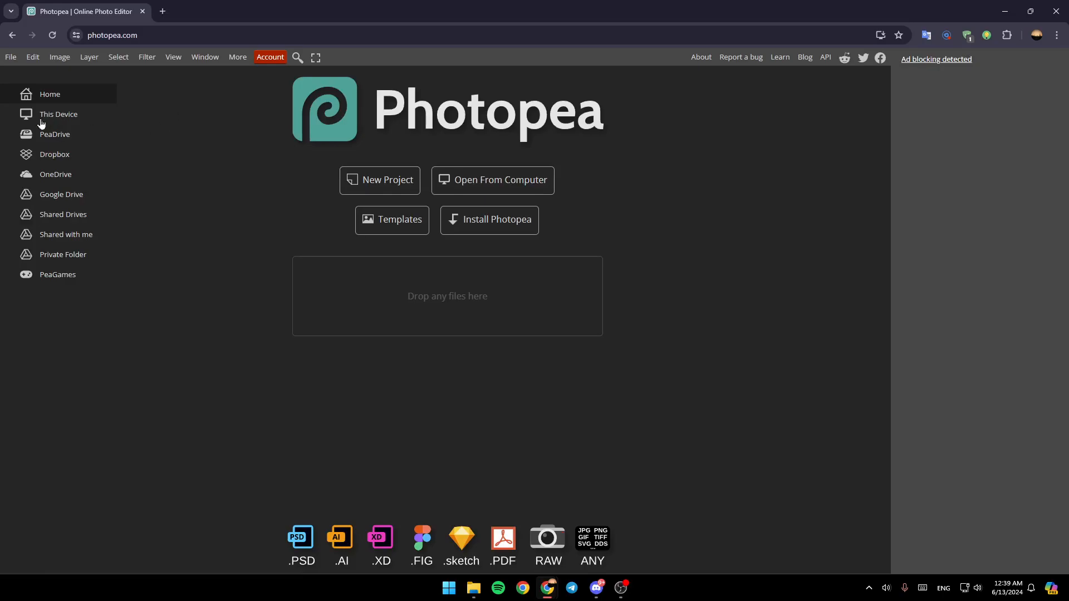
mouse_move(97, 172)
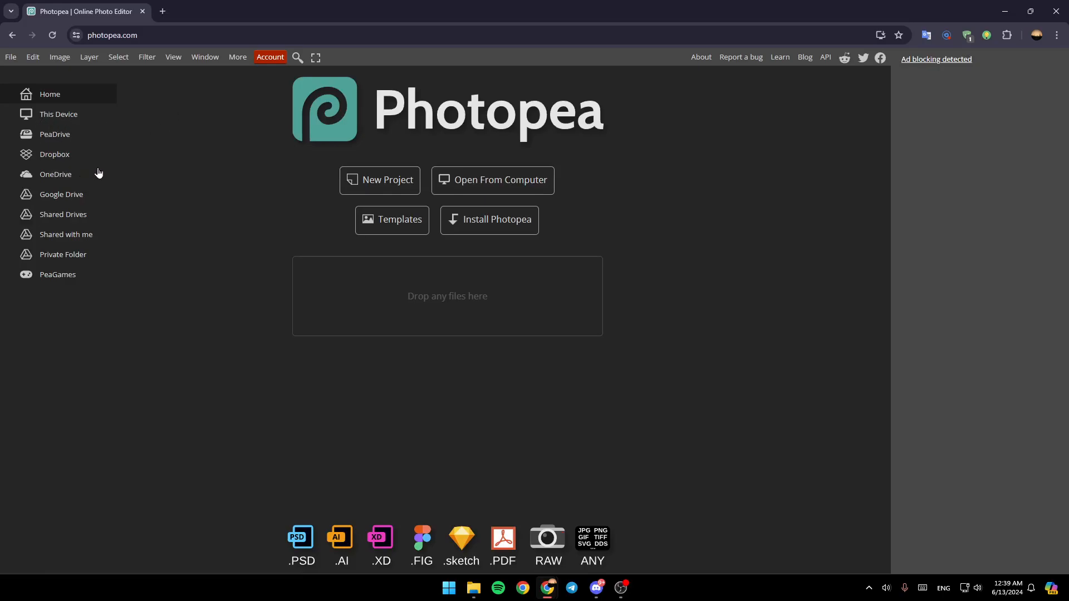
mouse_move(60, 213)
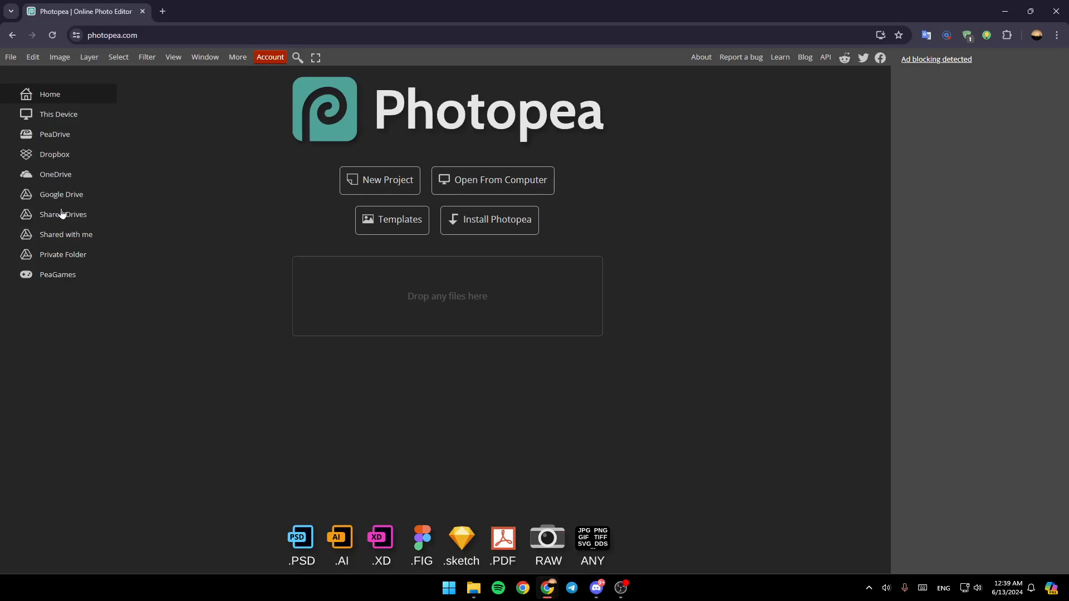
mouse_move(395, 261)
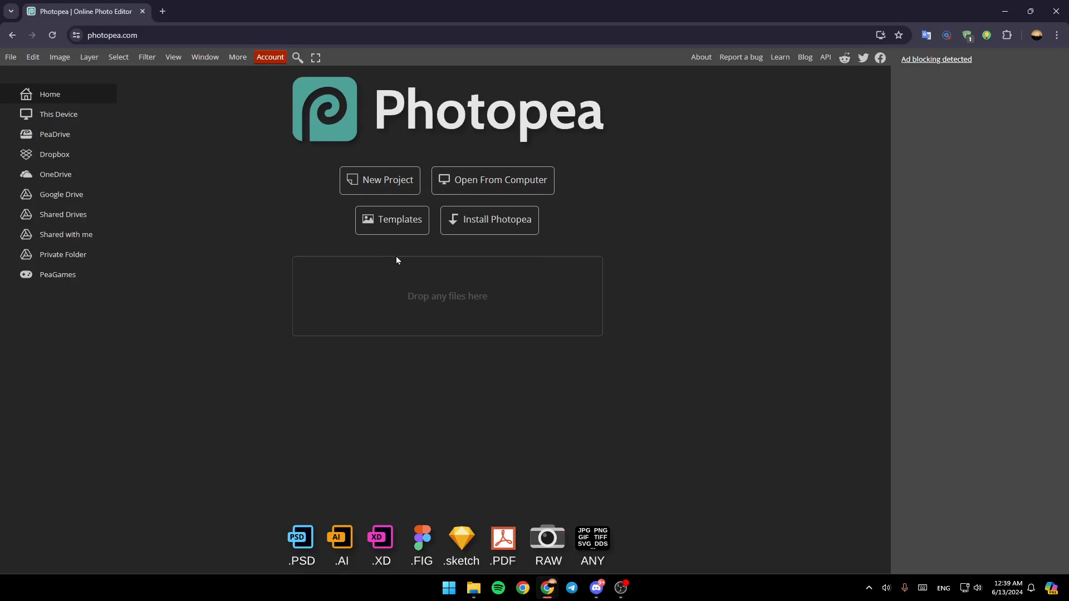
mouse_move(385, 186)
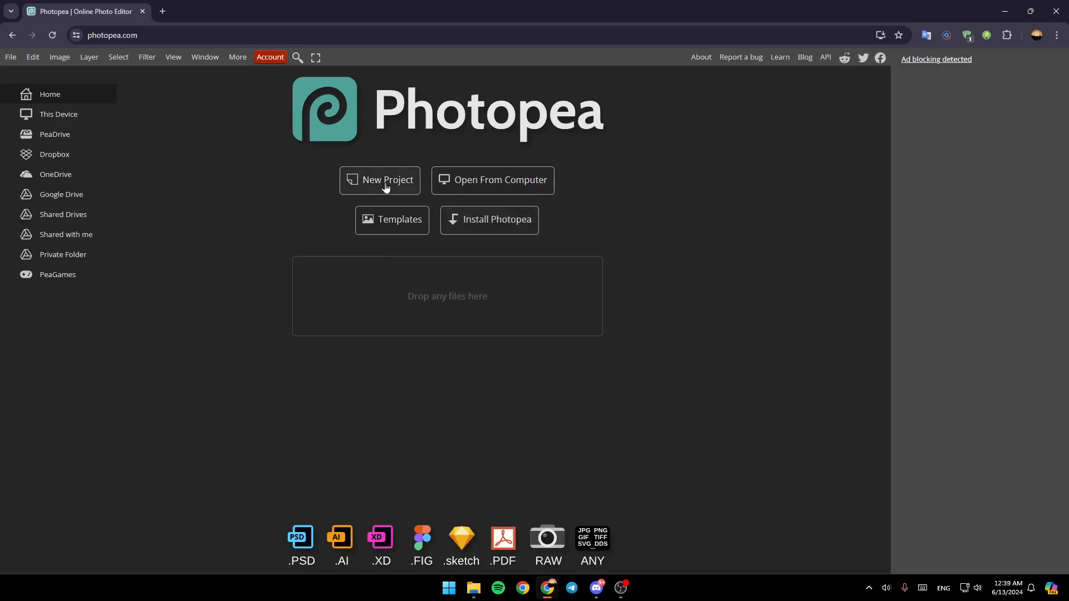
mouse_move(392, 220)
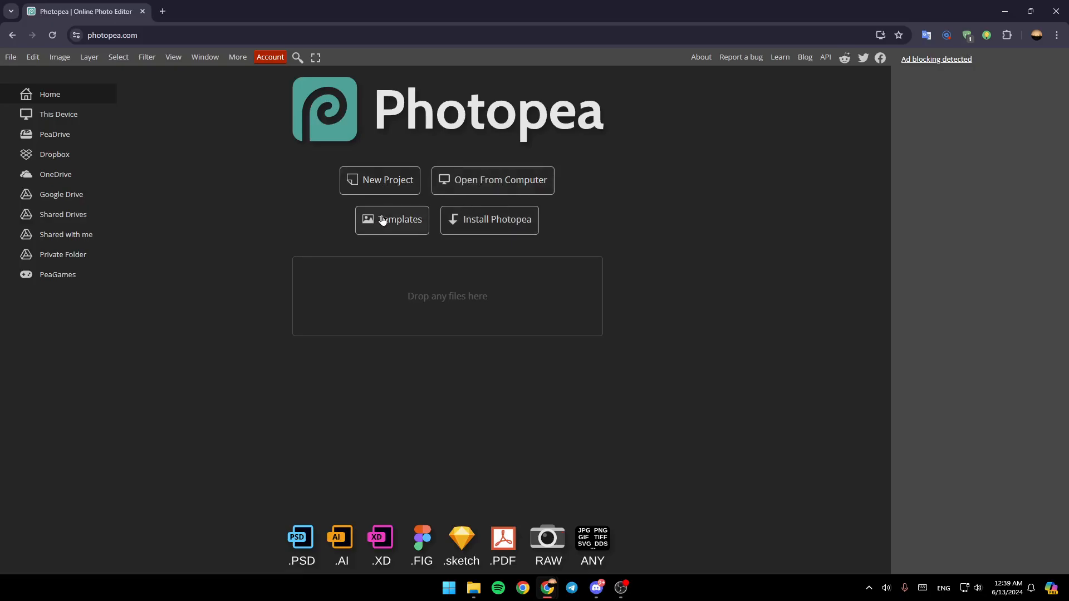
mouse_move(489, 224)
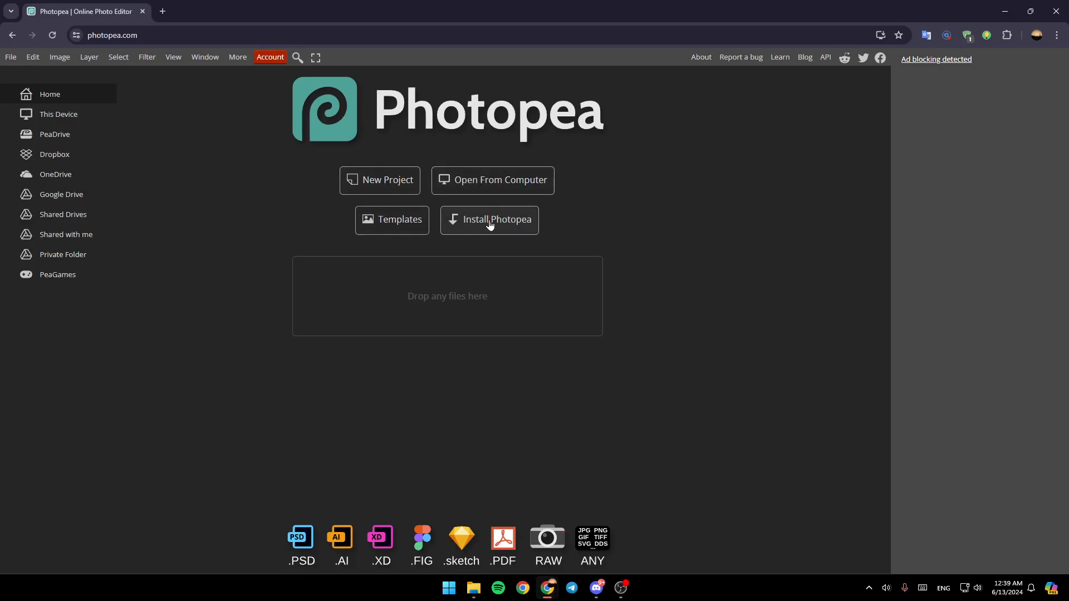
mouse_move(561, 238)
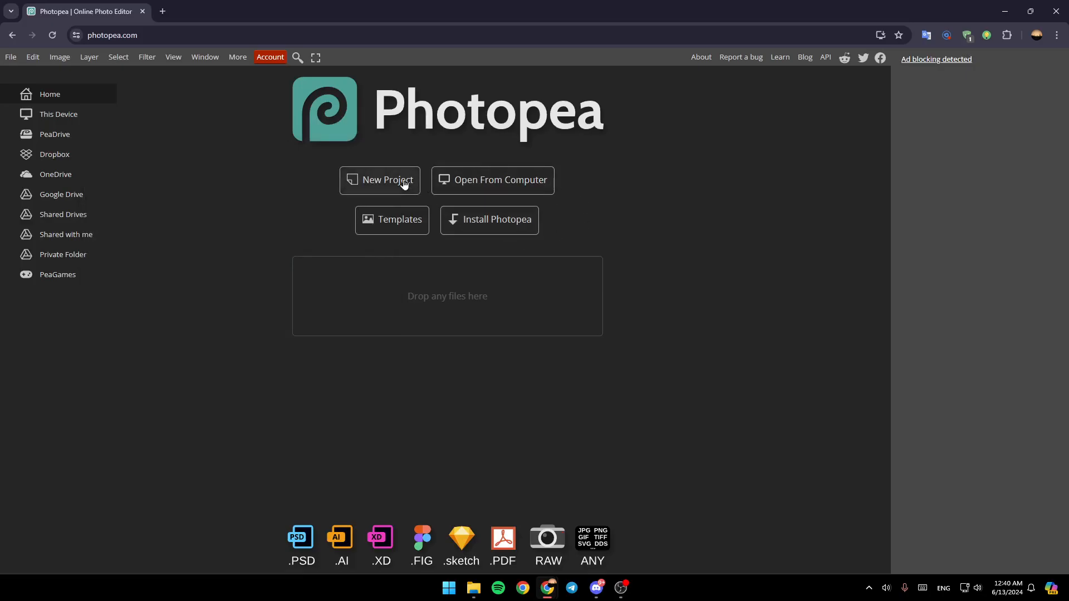
Step: Start a new project and keep white as the background fill
left_click(380, 180)
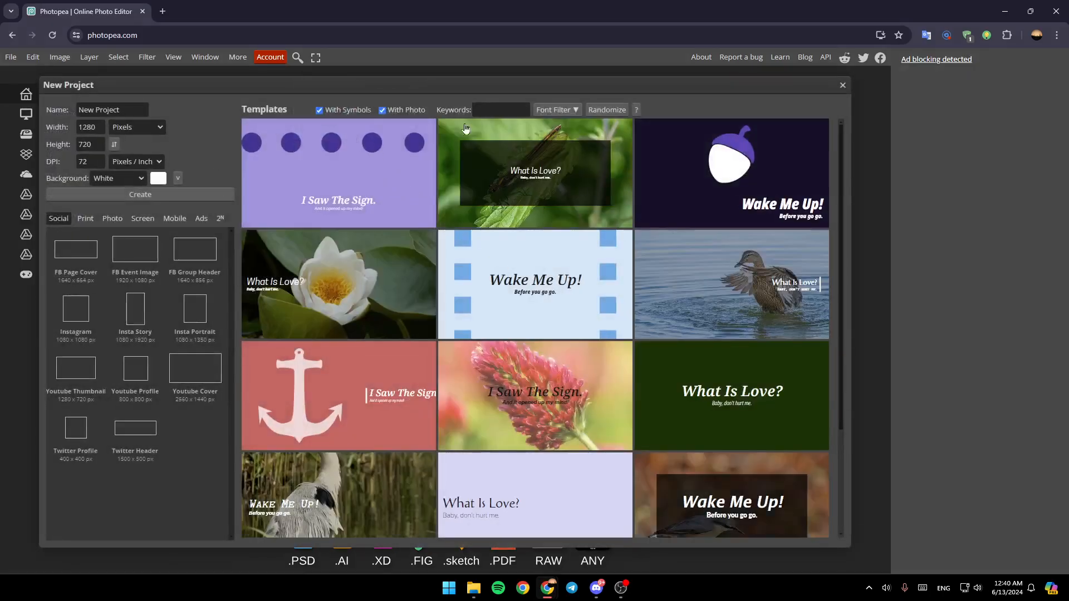
mouse_move(443, 184)
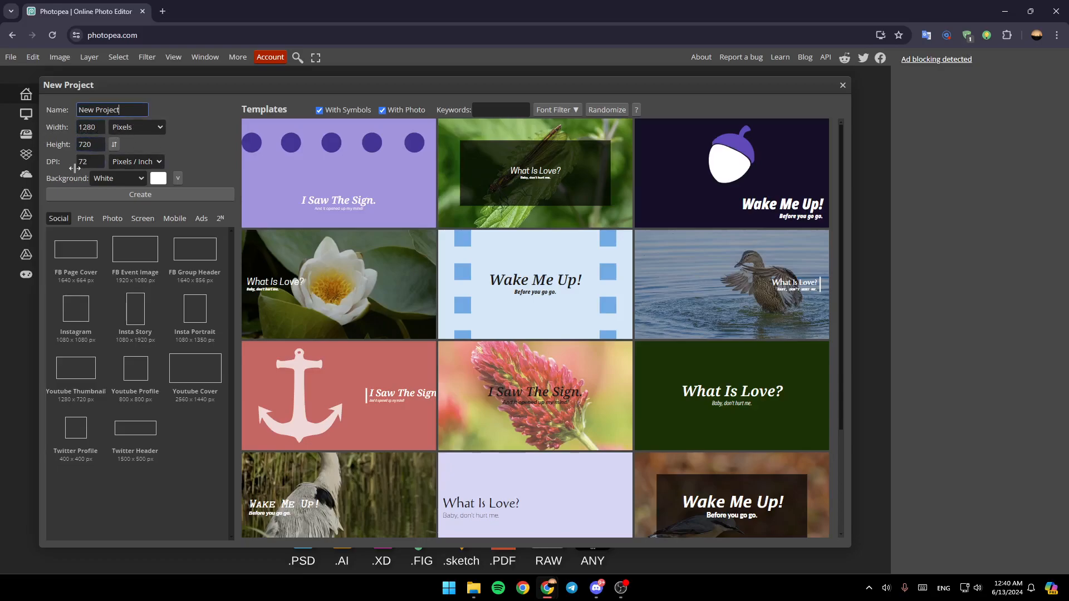
left_click(117, 178)
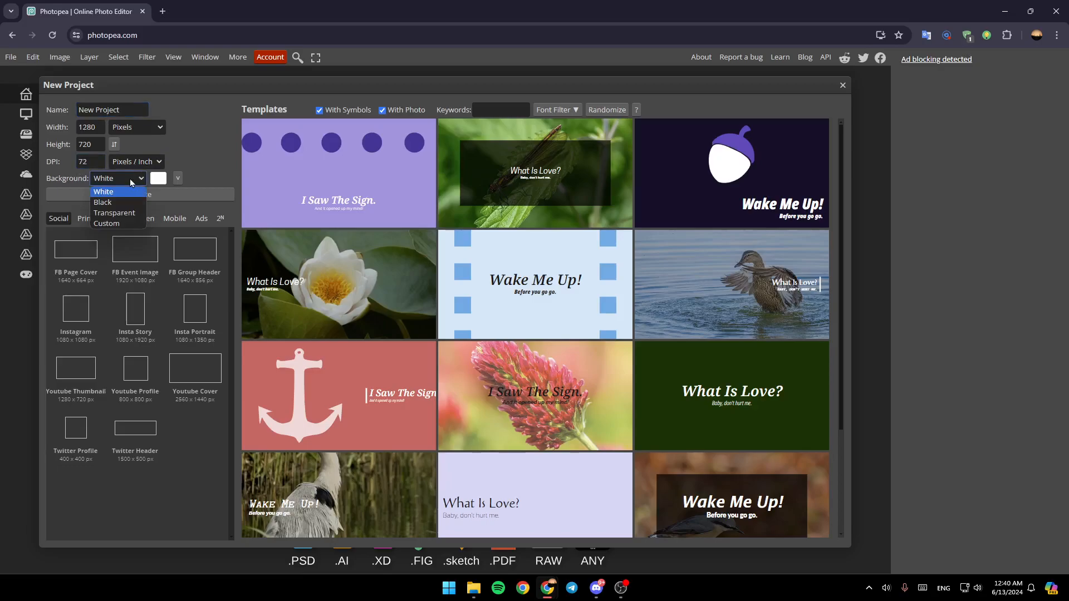
left_click(103, 191)
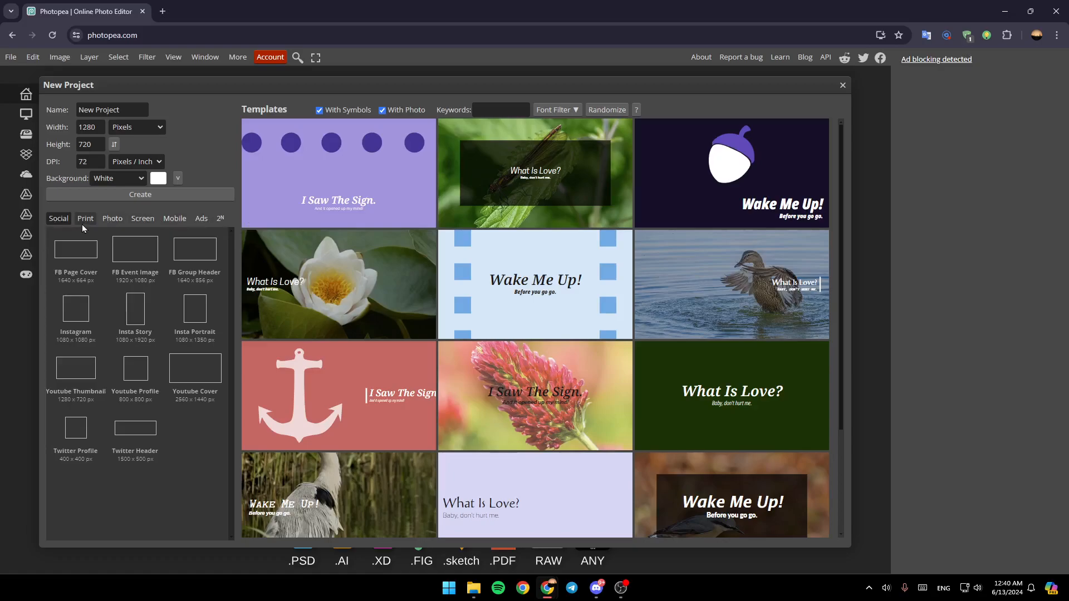
Step: Choose the UHD 3840 × 2160 screen-size preset
left_click(142, 219)
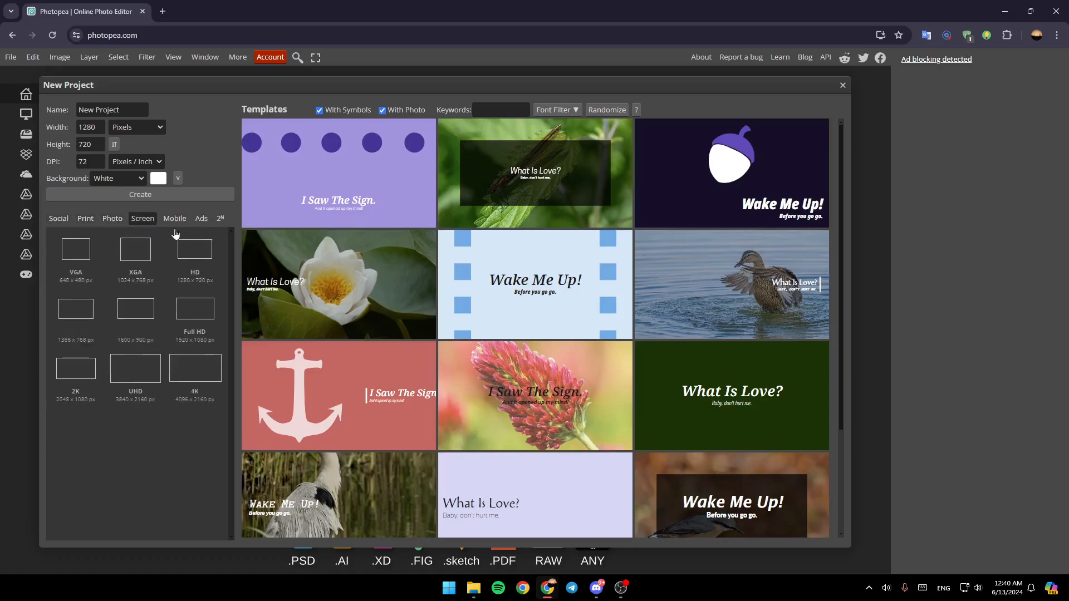
left_click(200, 218)
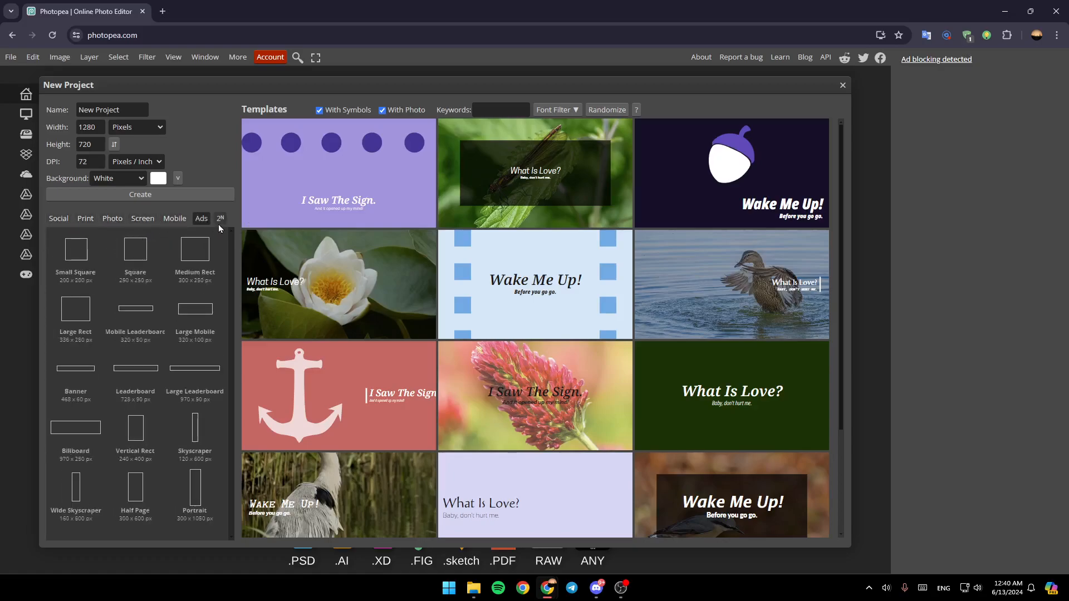
left_click(142, 219)
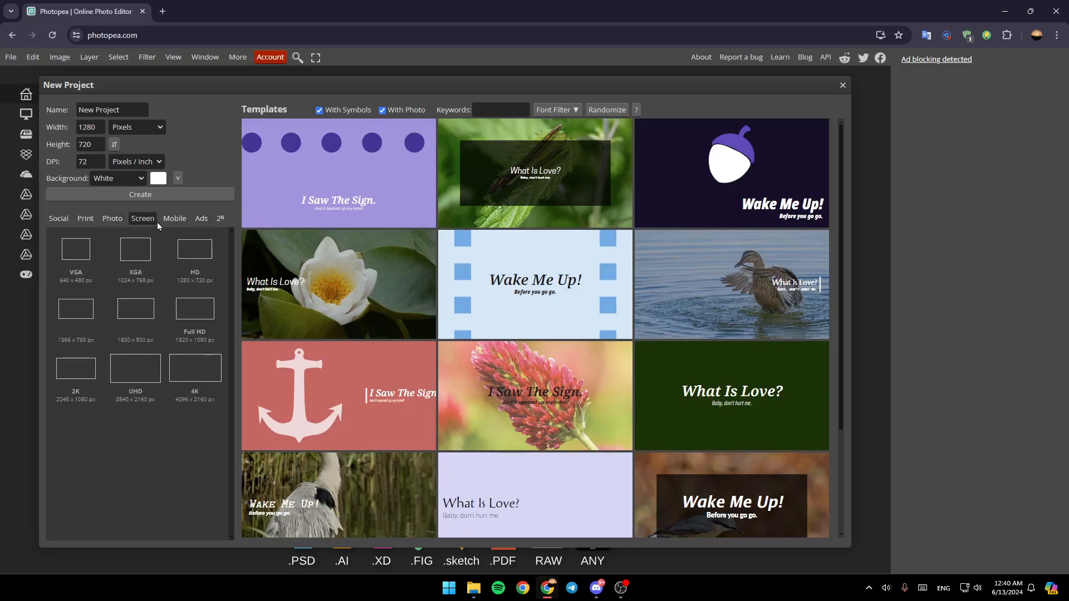
mouse_move(89, 346)
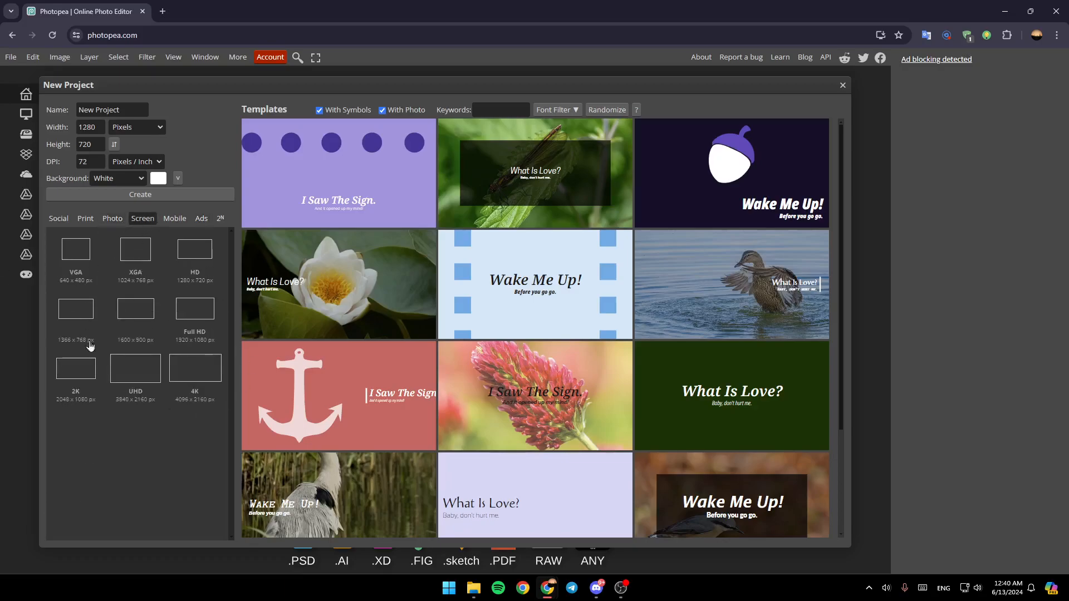
mouse_move(130, 379)
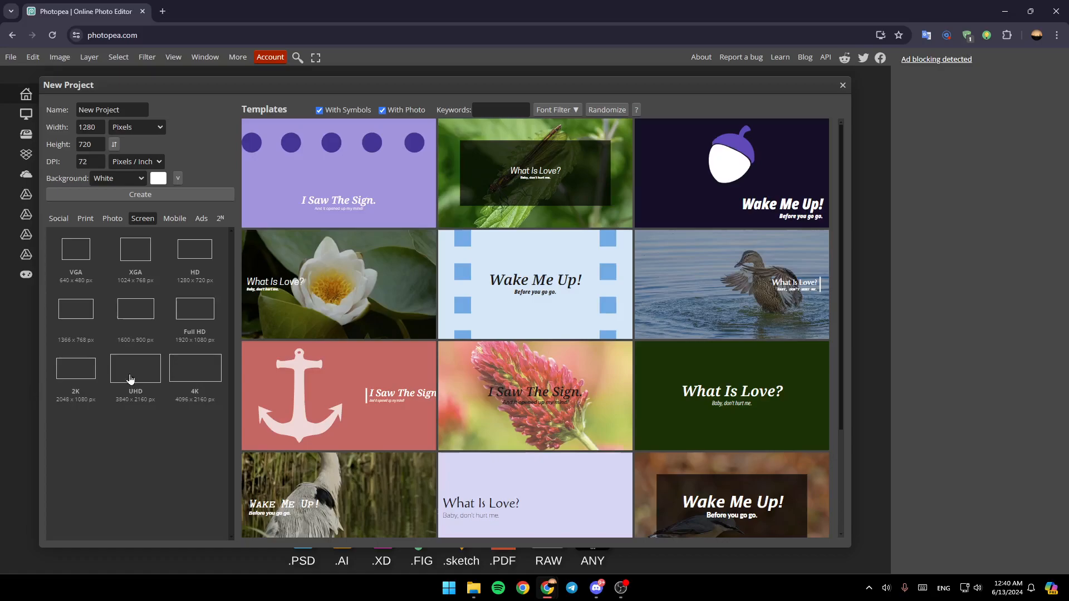
left_click(134, 366)
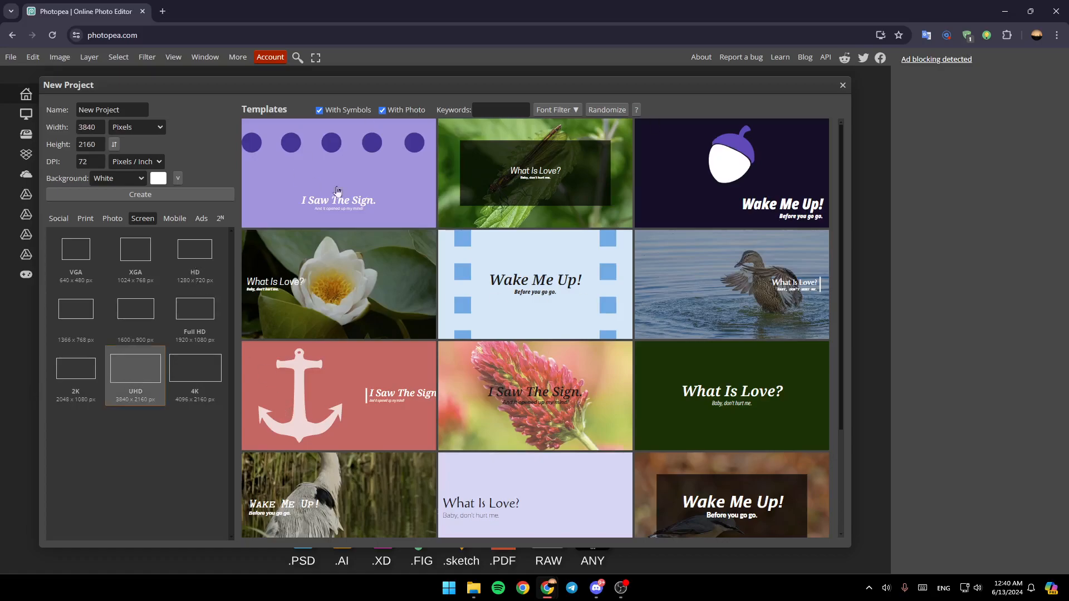
mouse_move(658, 185)
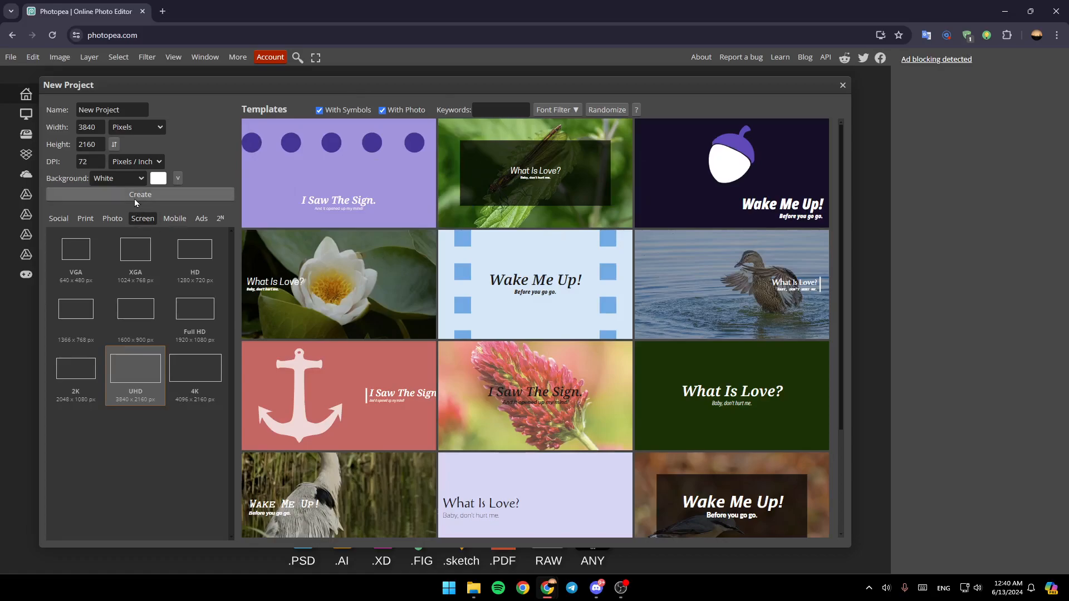
Step: Create the blank white 3840 × 2160 project and open a new browser tab
left_click(139, 195)
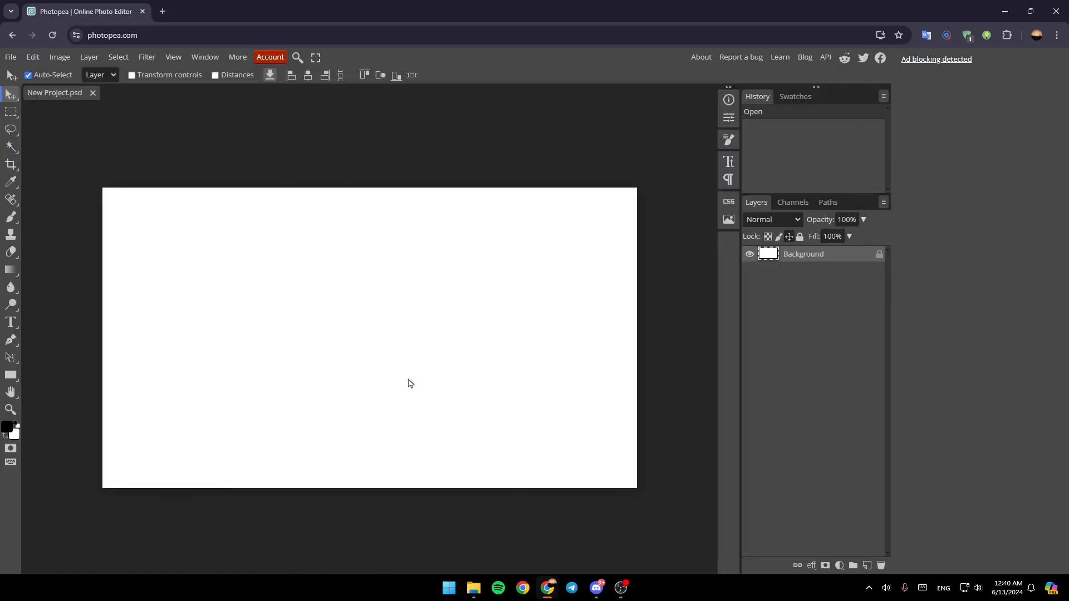
mouse_move(379, 292)
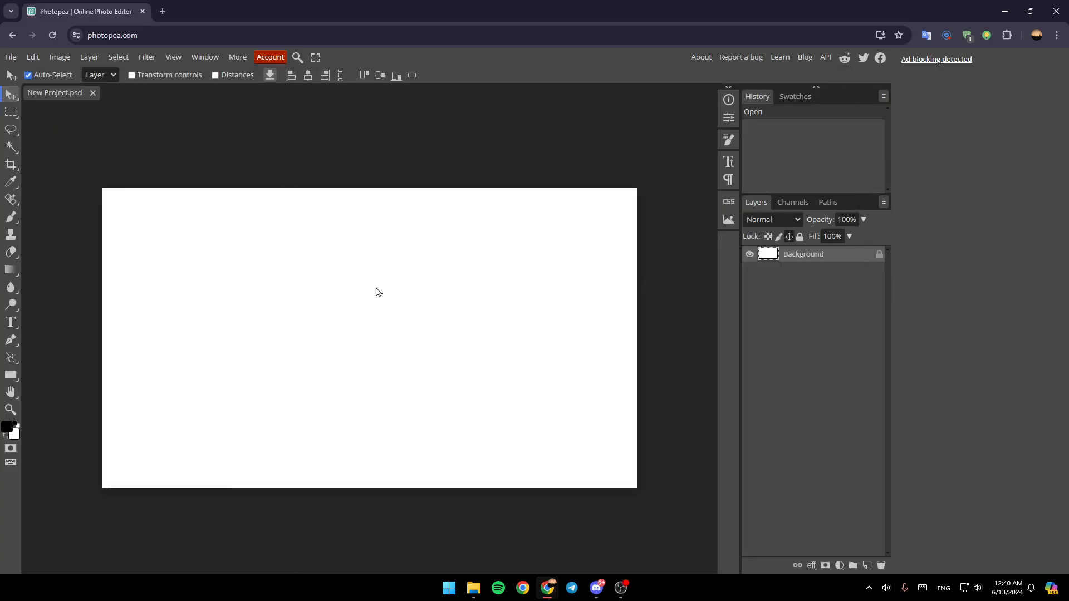
mouse_move(22, 307)
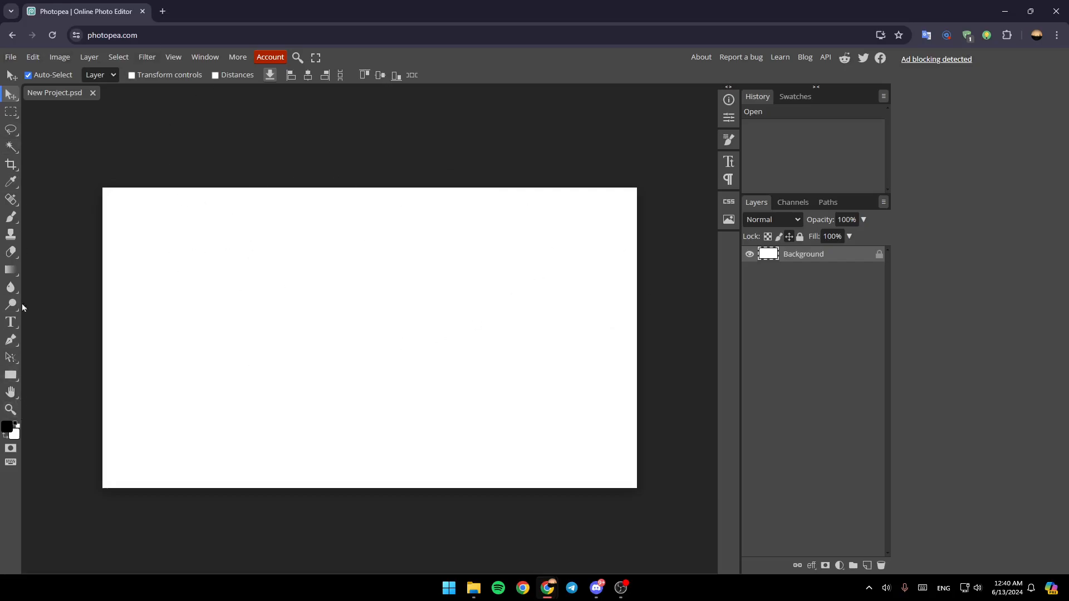
mouse_move(11, 322)
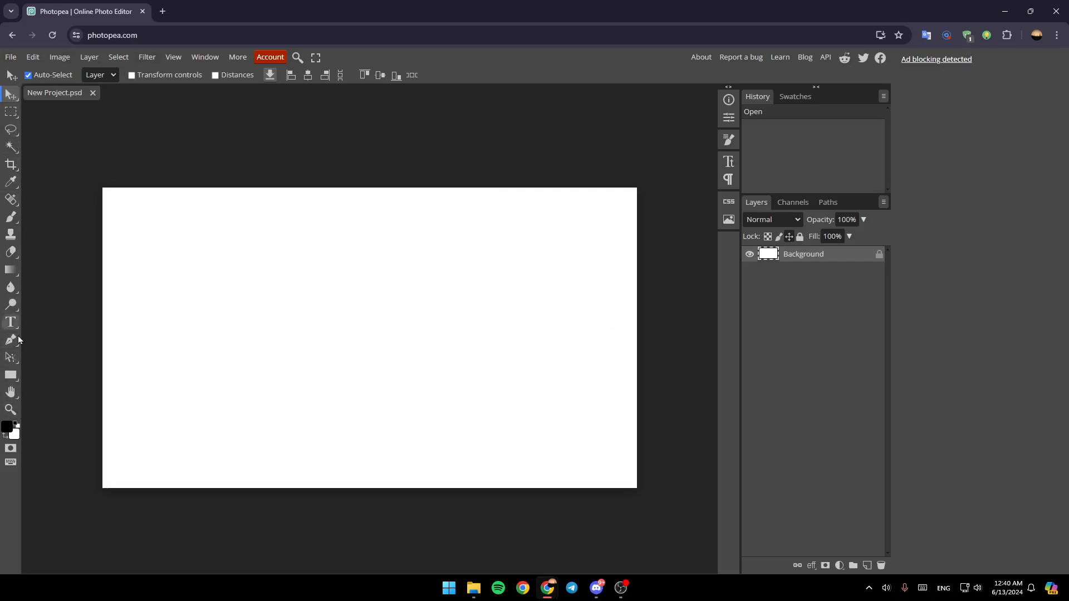
mouse_move(175, 141)
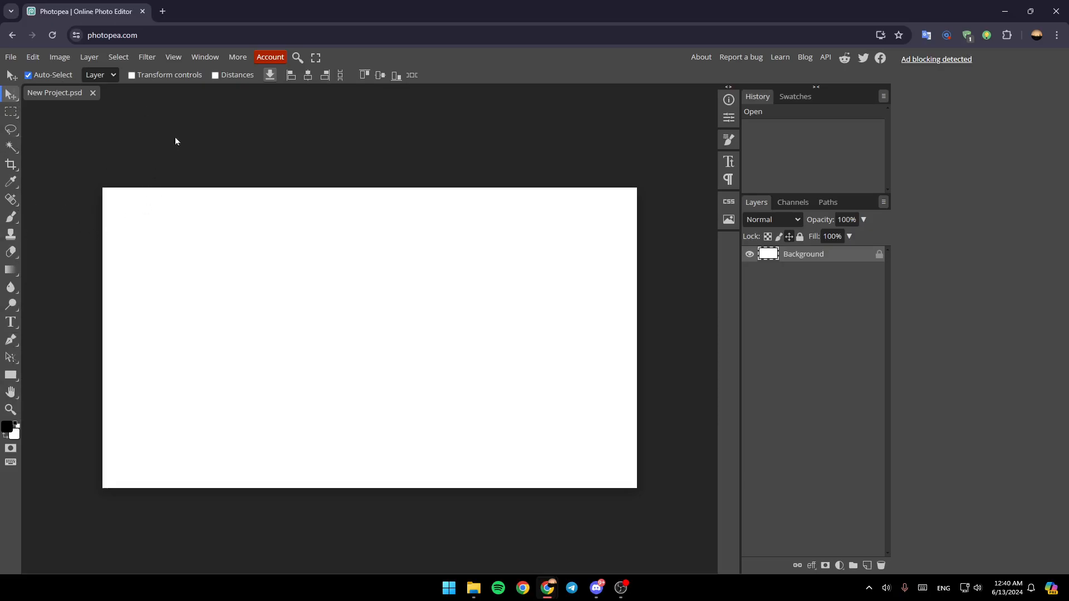
left_click(161, 12)
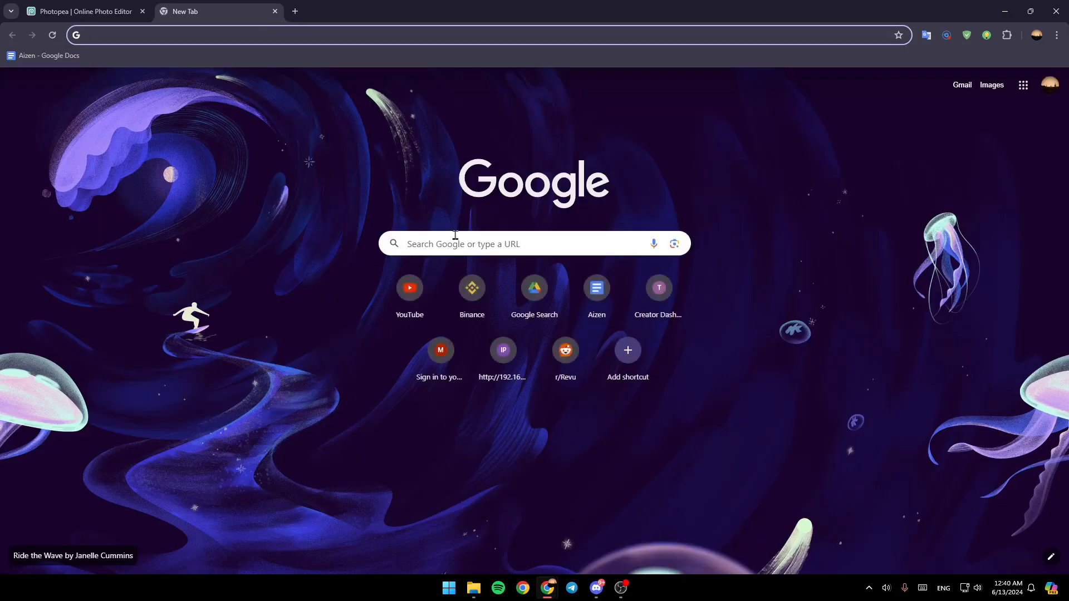
Step: Search Google Images for 'green texture' and save the grass image to disk
type("texture")
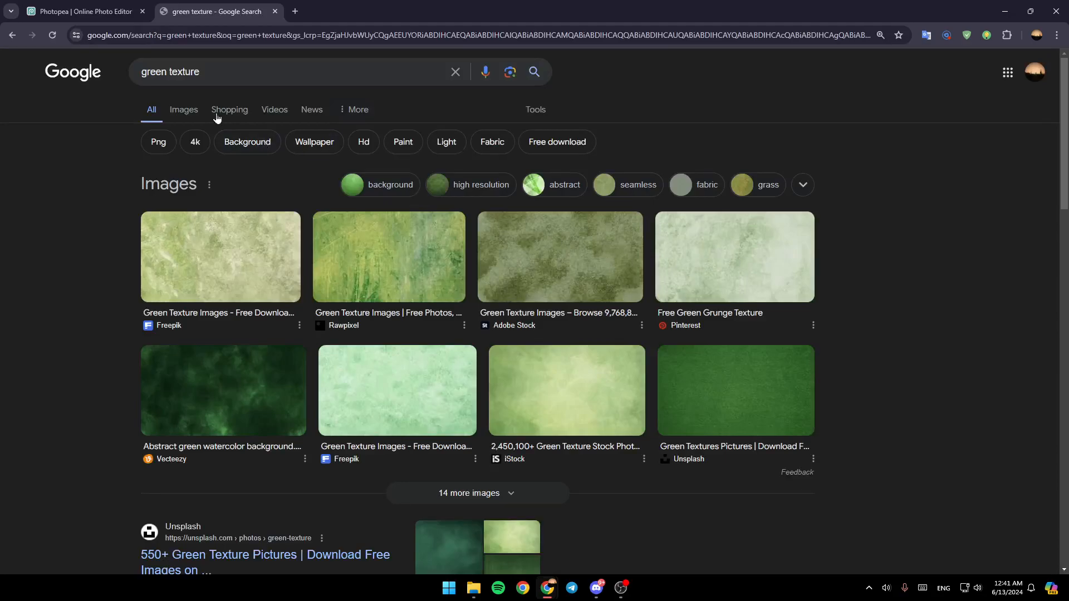
left_click(183, 109)
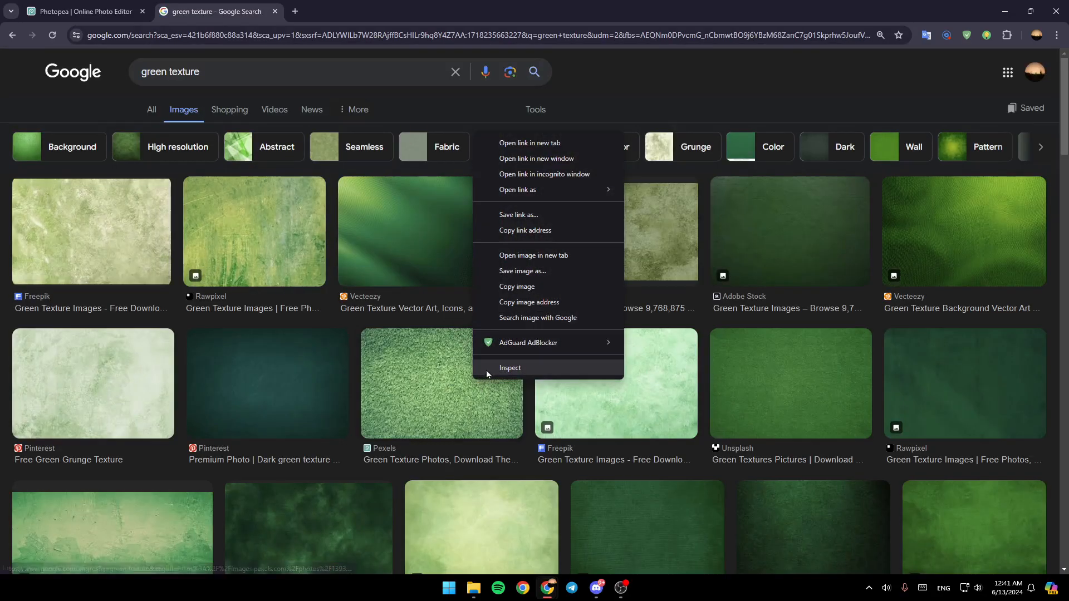
mouse_move(523, 270)
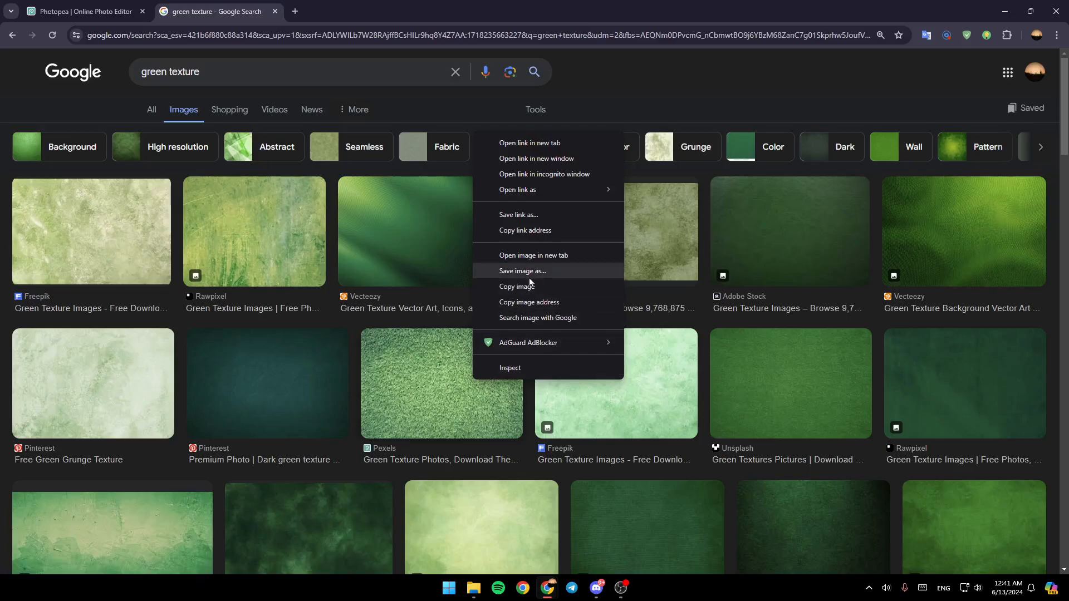
left_click(522, 271)
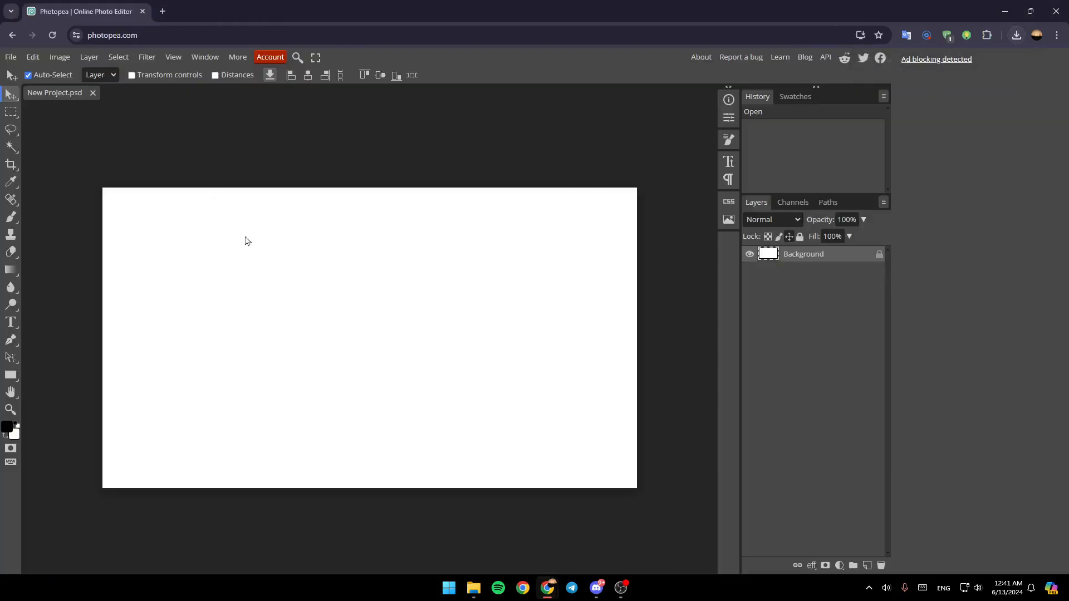
Step: Open the downloaded grass texture file via File > Open in Photopea
left_click(10, 57)
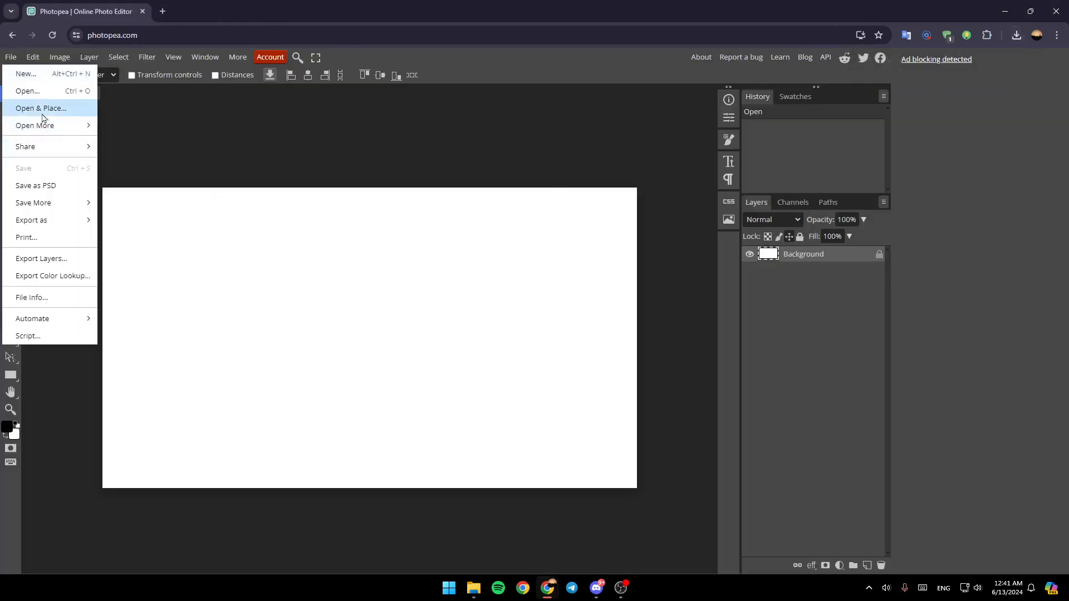
left_click(28, 91)
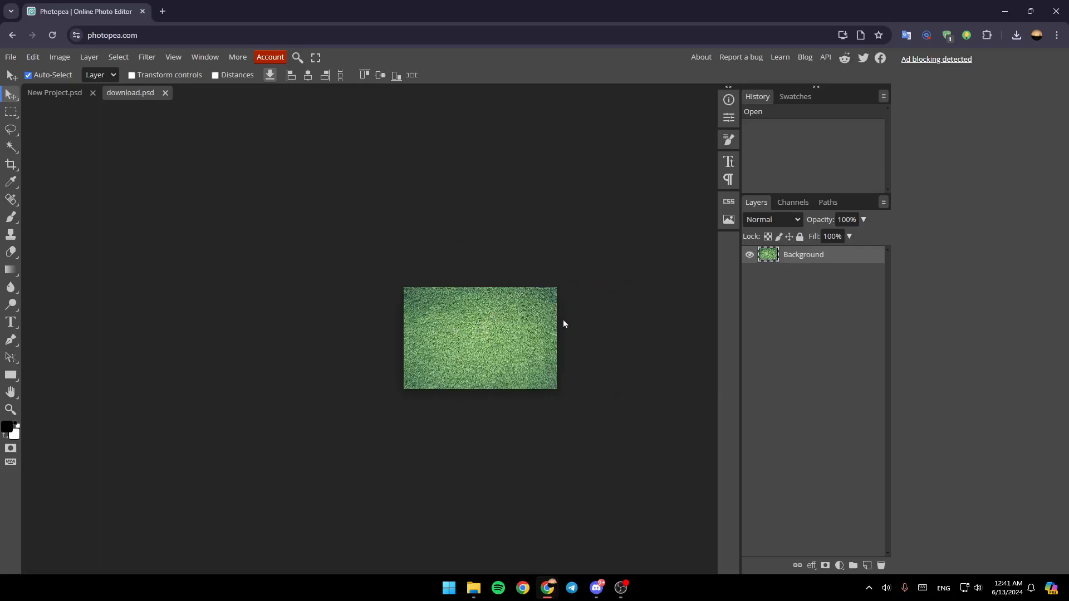
mouse_move(577, 385)
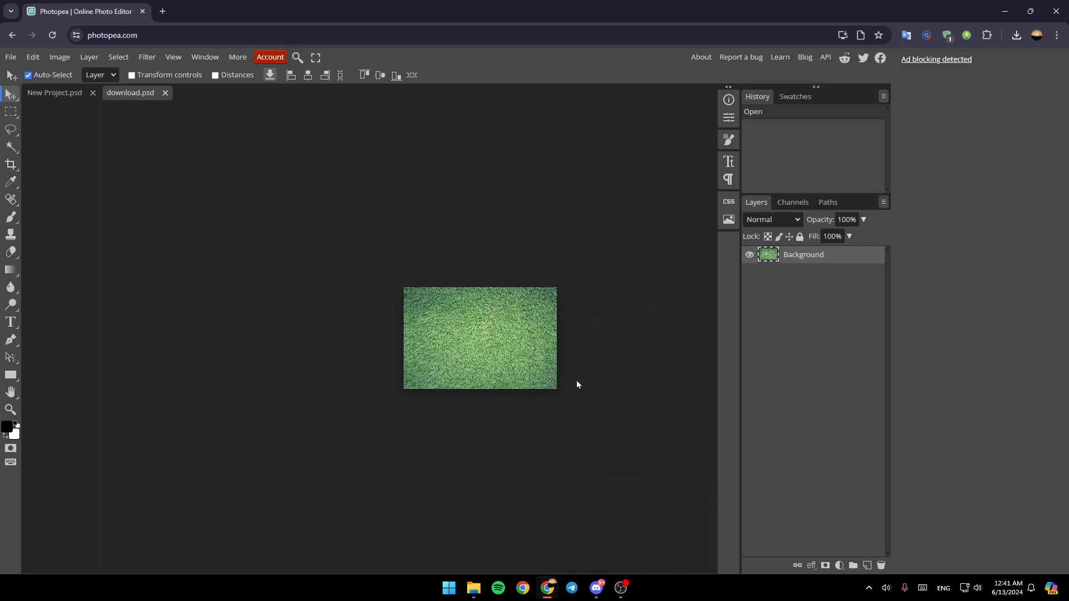